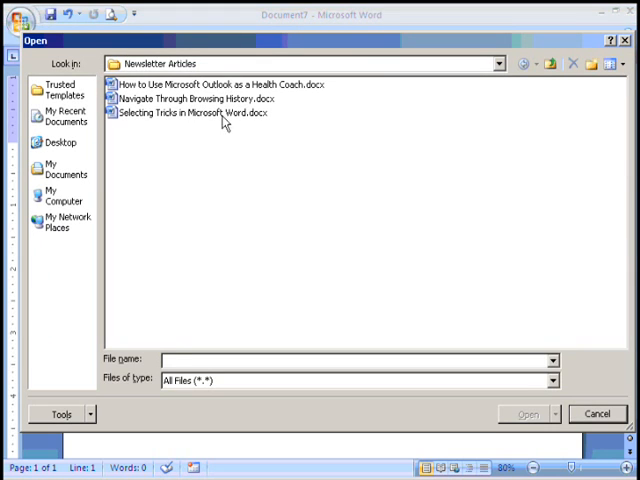
mouse_move(268, 136)
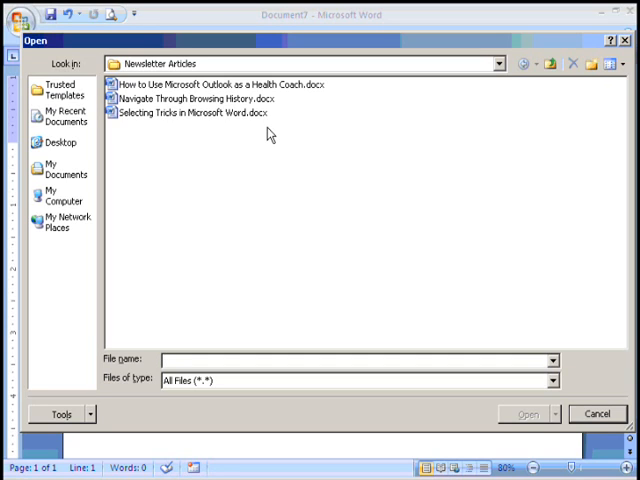
mouse_move(540, 364)
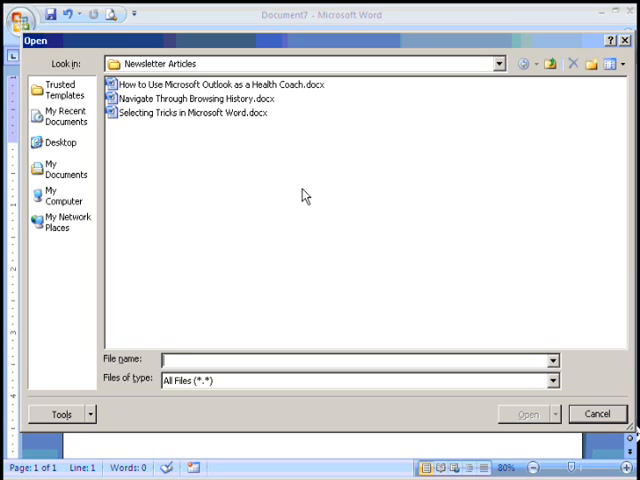
mouse_move(632, 360)
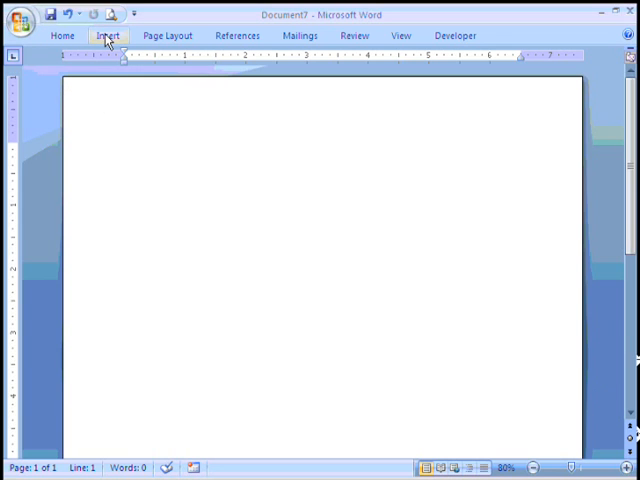
Embed 'Selecting Tricks in Microsoft Word.docx' as an object created from file.
left_click(108, 36)
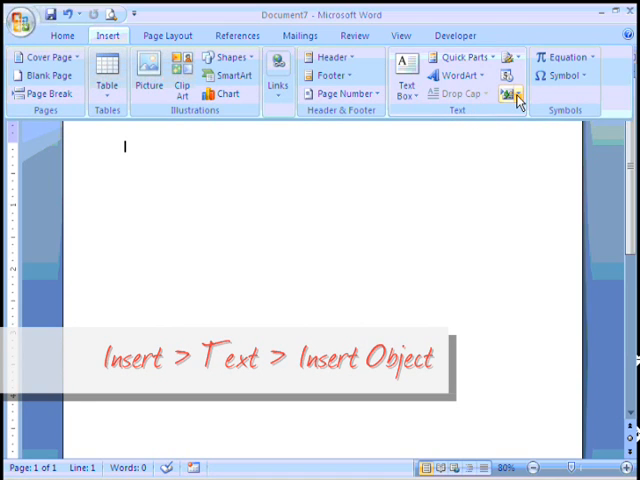
mouse_move(512, 96)
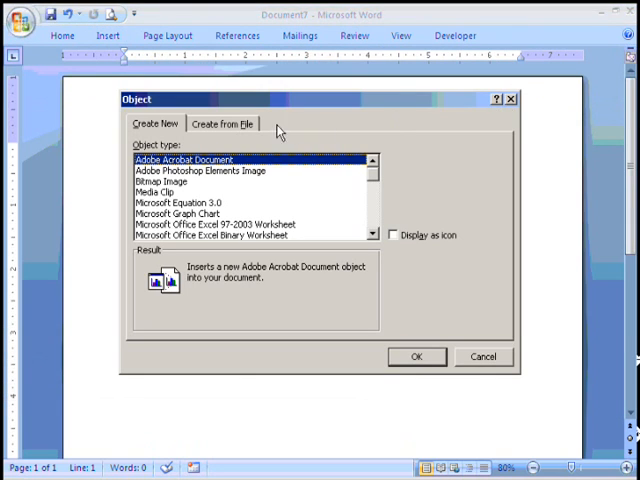
mouse_move(240, 122)
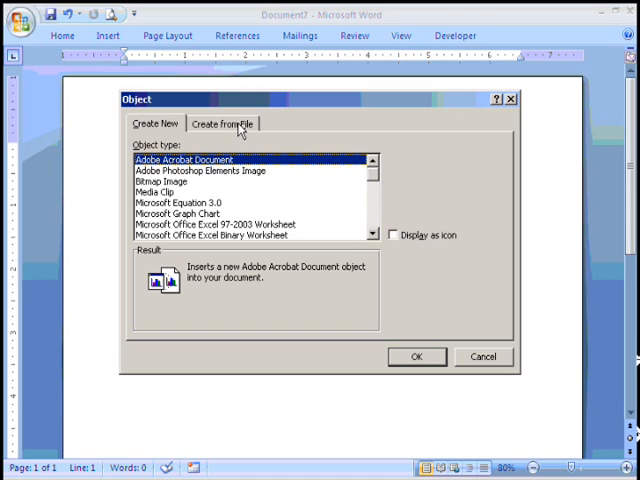
left_click(224, 122)
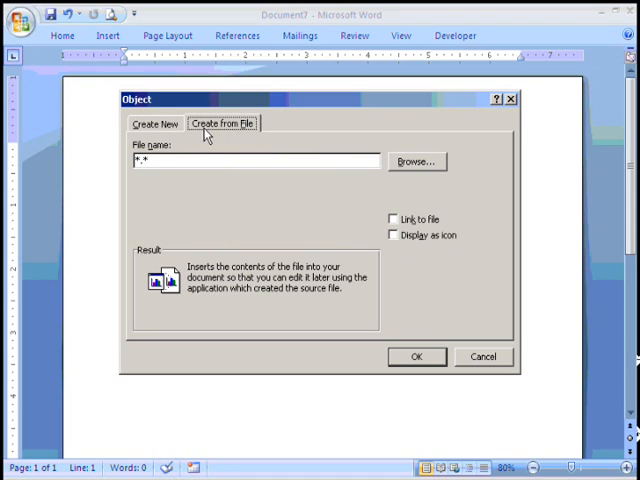
mouse_move(244, 136)
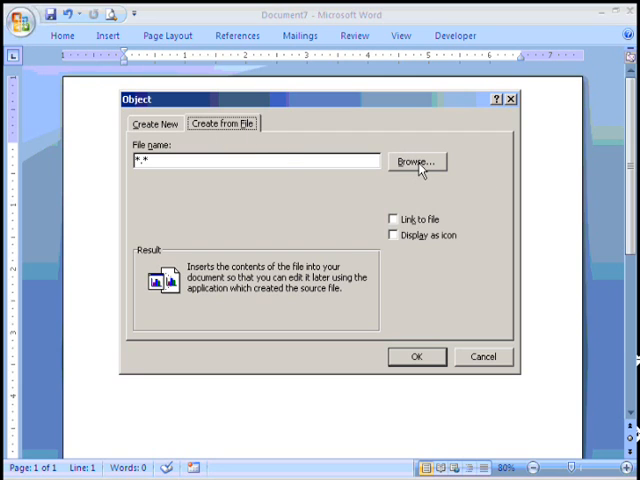
left_click(416, 160)
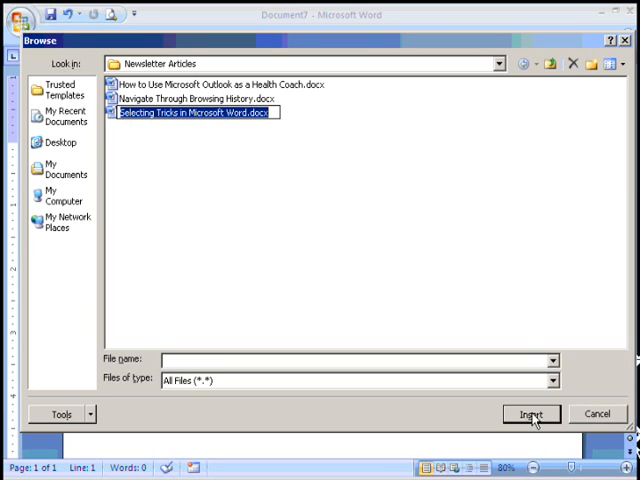
left_click(532, 414)
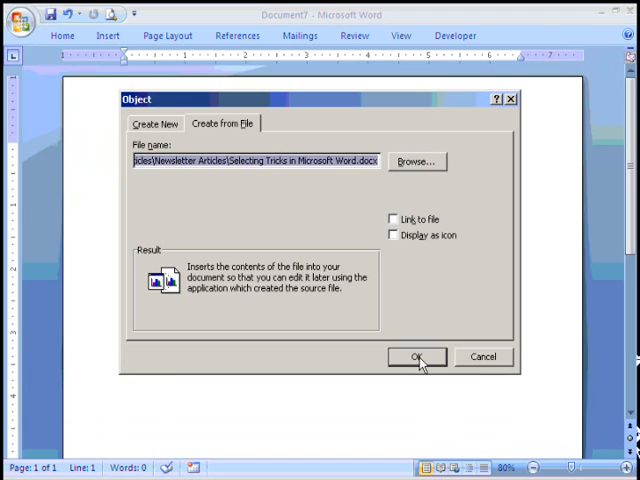
left_click(416, 356)
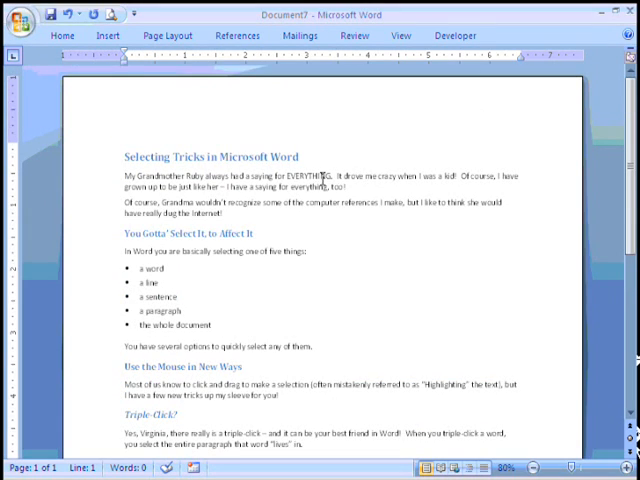
mouse_move(370, 180)
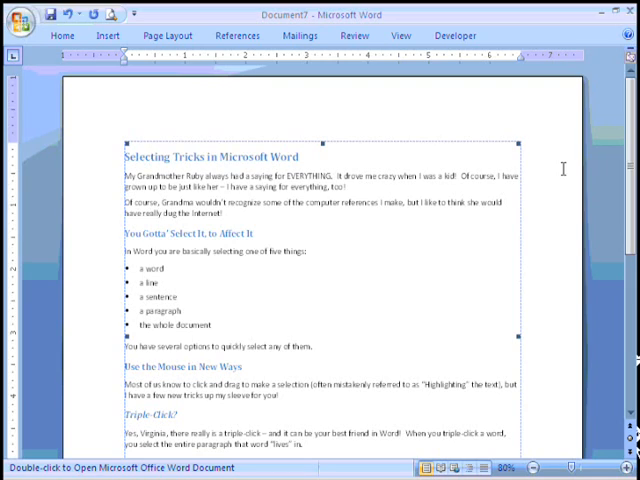
mouse_move(344, 280)
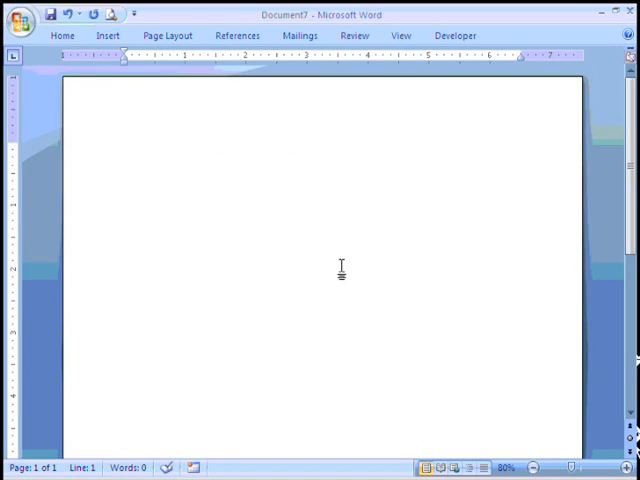
Insert the Selecting Tricks in Microsoft Word article as text from file.
left_click(108, 36)
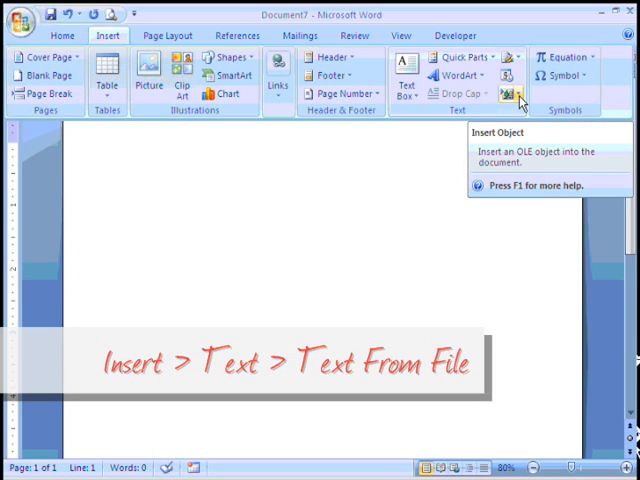
left_click(520, 94)
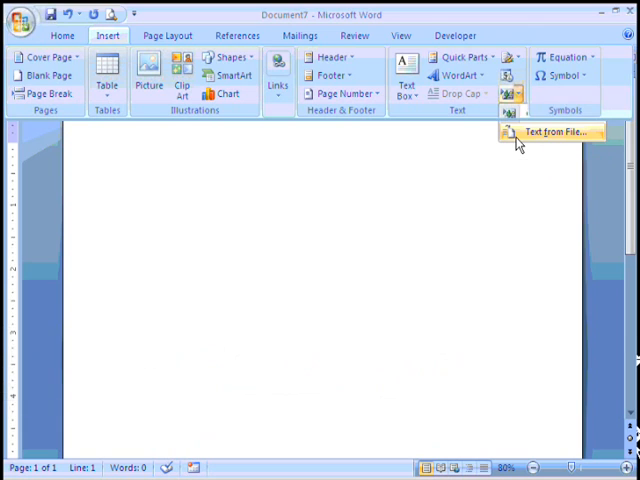
left_click(554, 132)
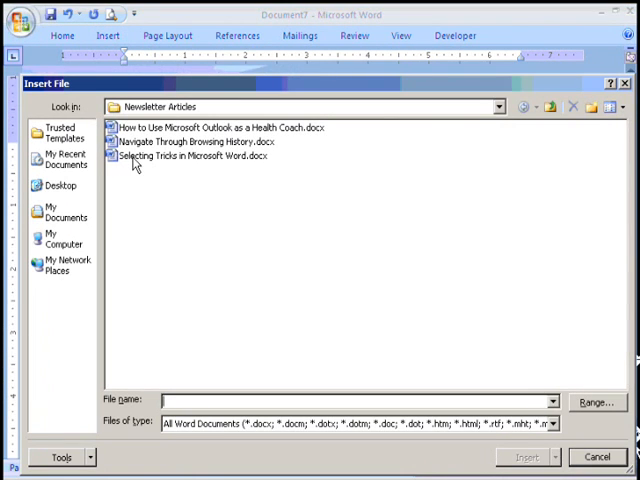
left_click(190, 156)
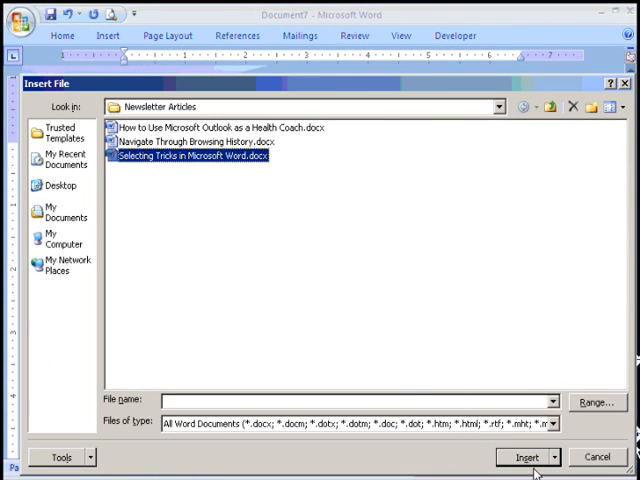
left_click(524, 456)
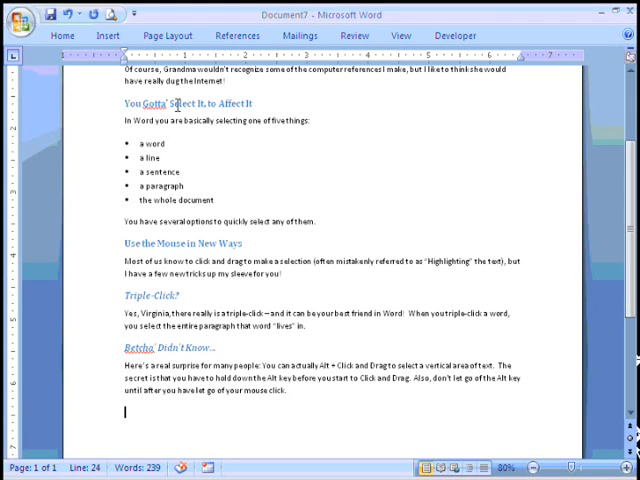
Insert the Outlook Health Coach article's text from the Newsletter Articles folder.
left_click(96, 36)
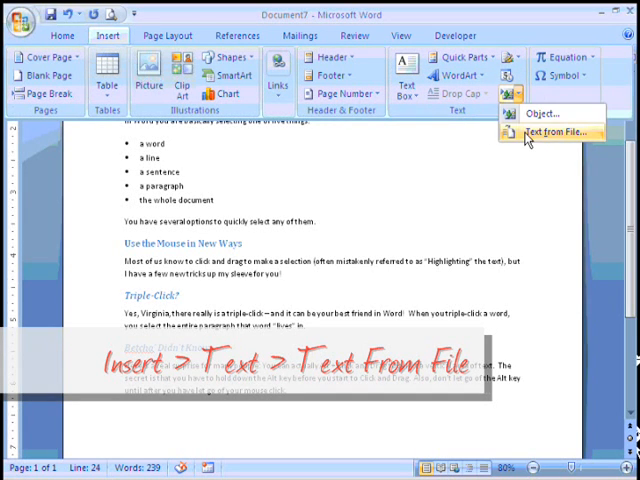
left_click(564, 132)
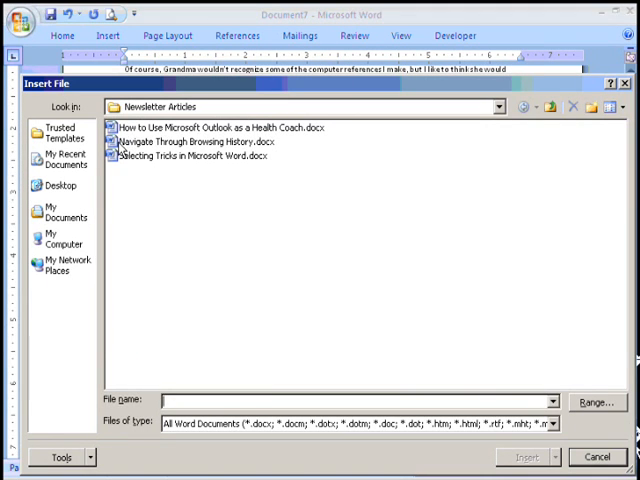
double_click(192, 156)
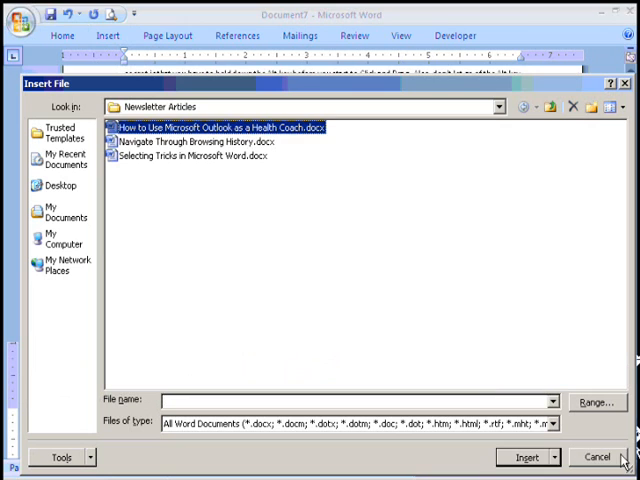
left_click(522, 456)
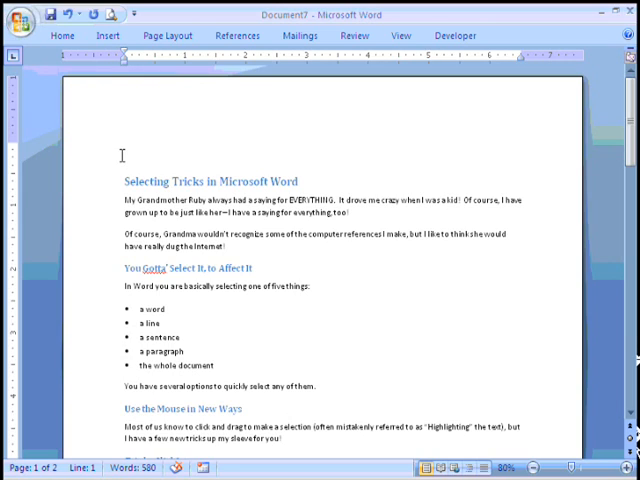
Type the title 'A Message from the Queen' and tagline 'Not using these shortcuts? We are NOT amused!'.
type("A Messag")
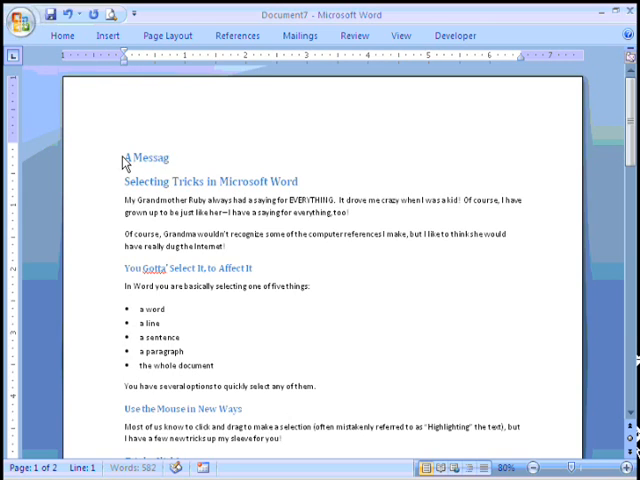
type("f")
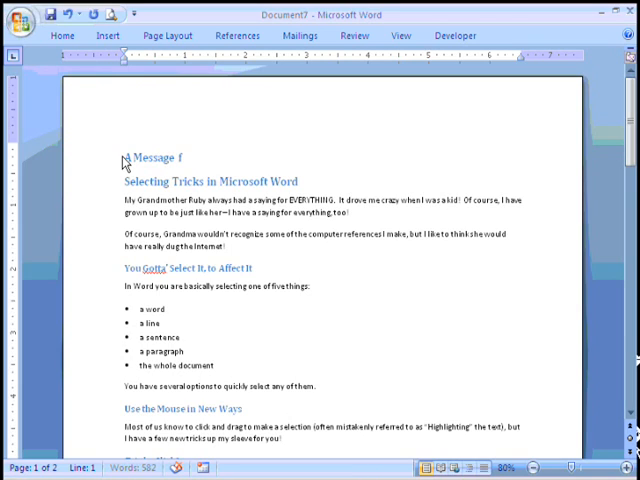
type("rom the Queen")
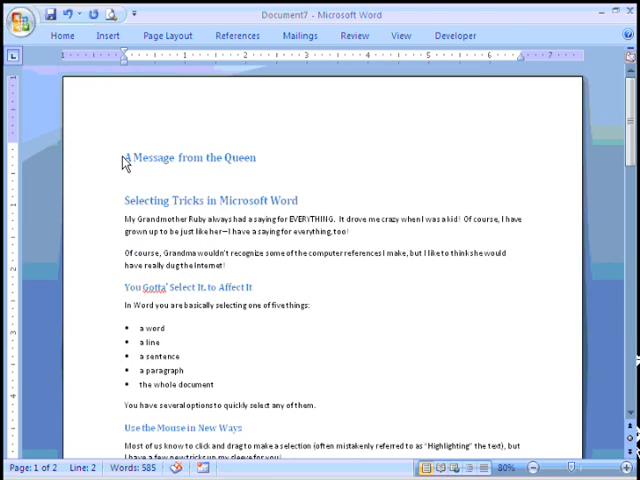
type("Not using these shortcuts? We are NOT amused!")
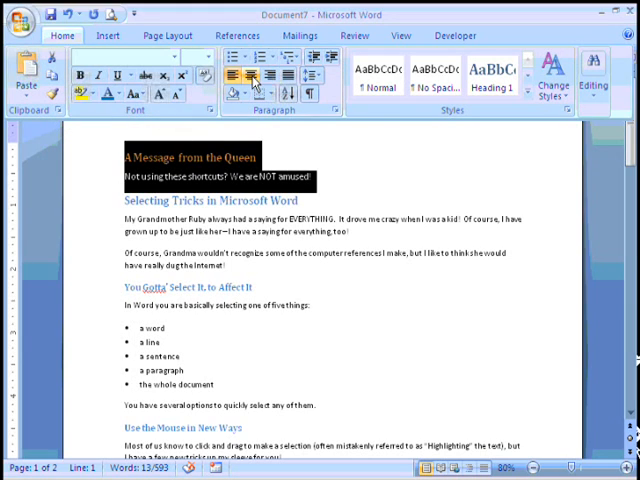
mouse_move(252, 76)
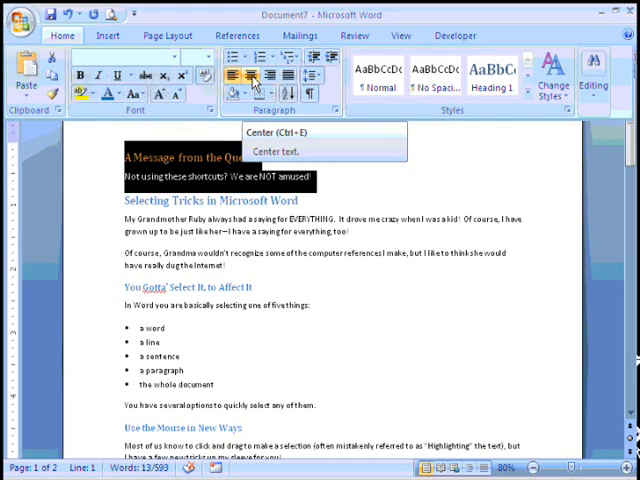
Center the title and tagline lines above the articles.
left_click(248, 76)
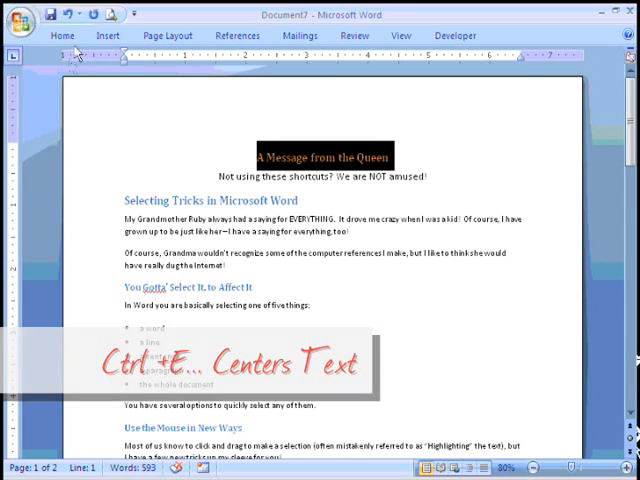
left_click(62, 36)
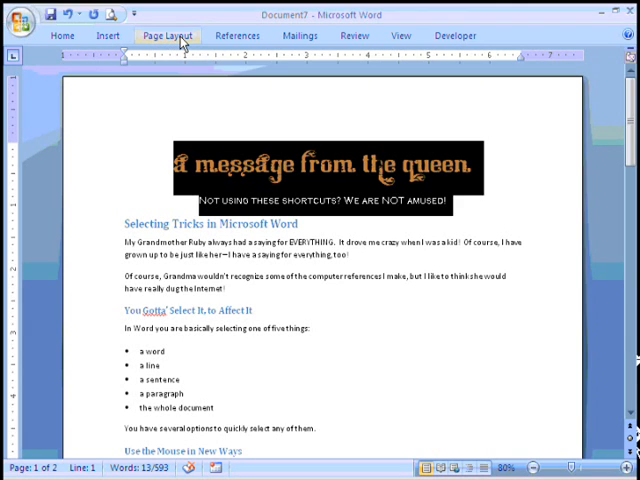
Adjust paragraph spacing so the decorative Queen heading stands apart from the first article.
left_click(168, 36)
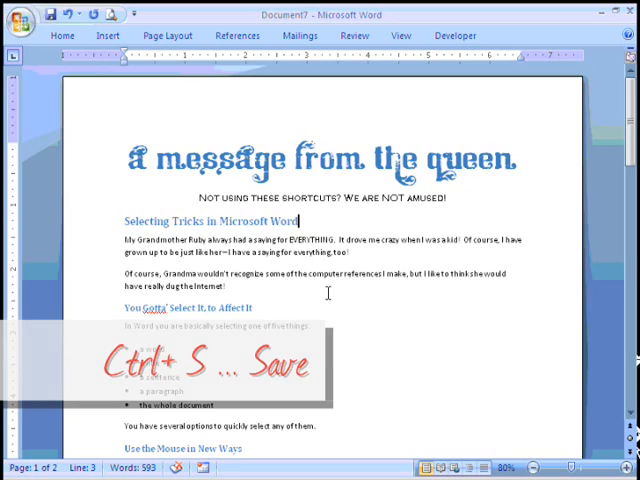
Save the document as Newsletter.docx in the Newsletter Articles folder.
key("ctrl+s")
type("N")
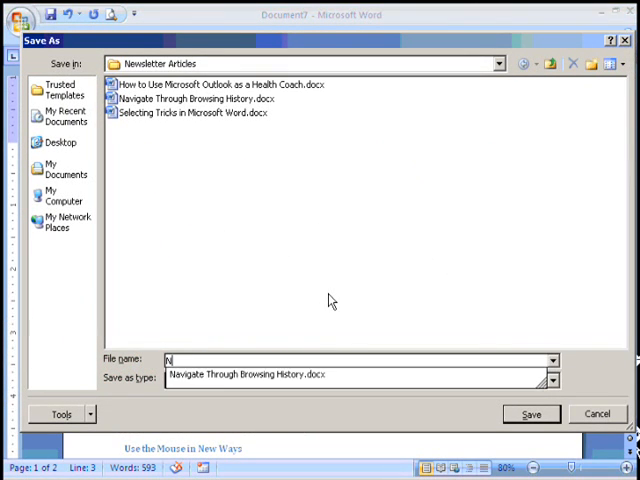
type("ewslett")
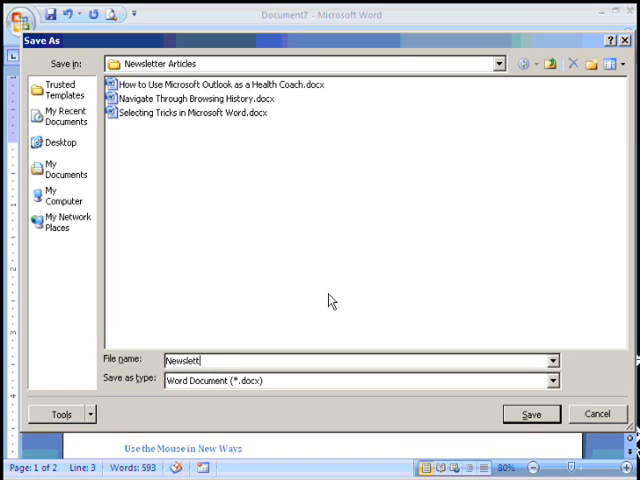
type("er")
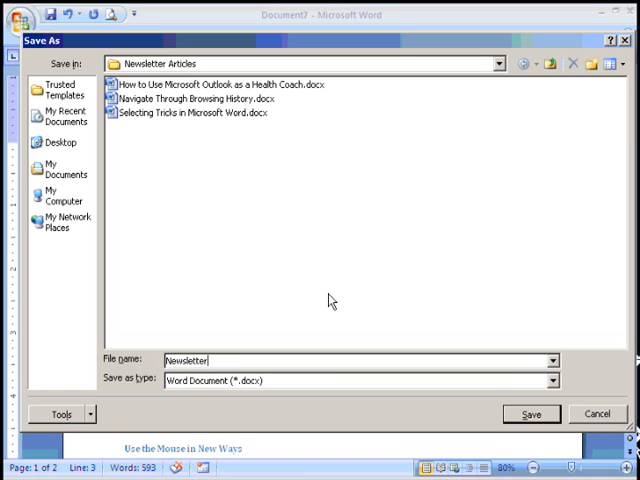
left_click(532, 414)
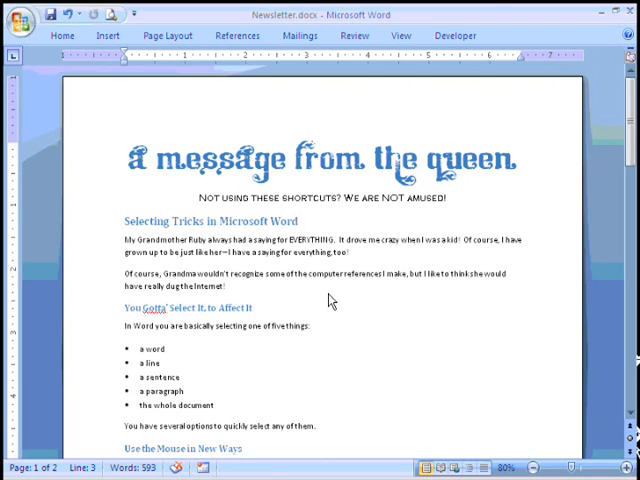
left_click(300, 220)
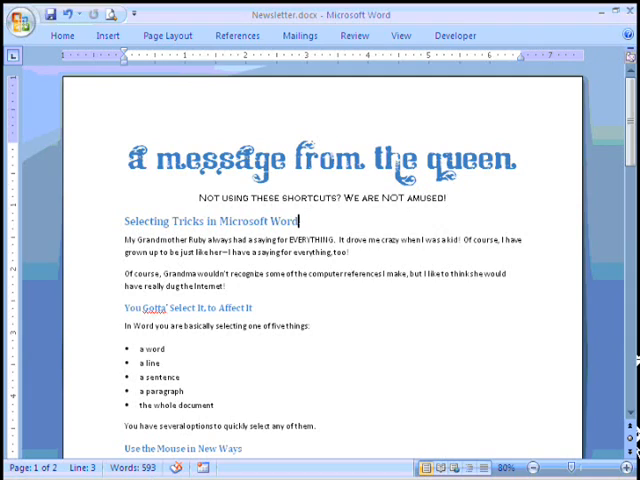